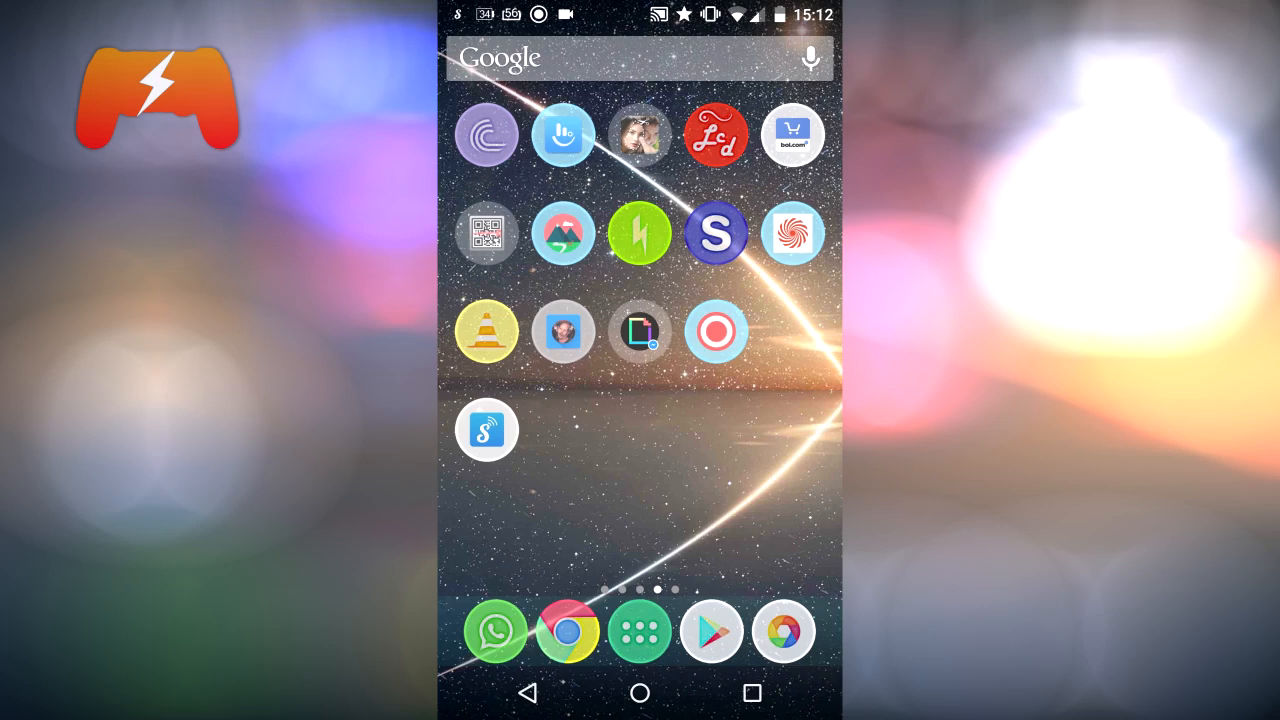
Bring up the AirSong (Wifi Music Player) listing in the Play Store
left_click(488, 428)
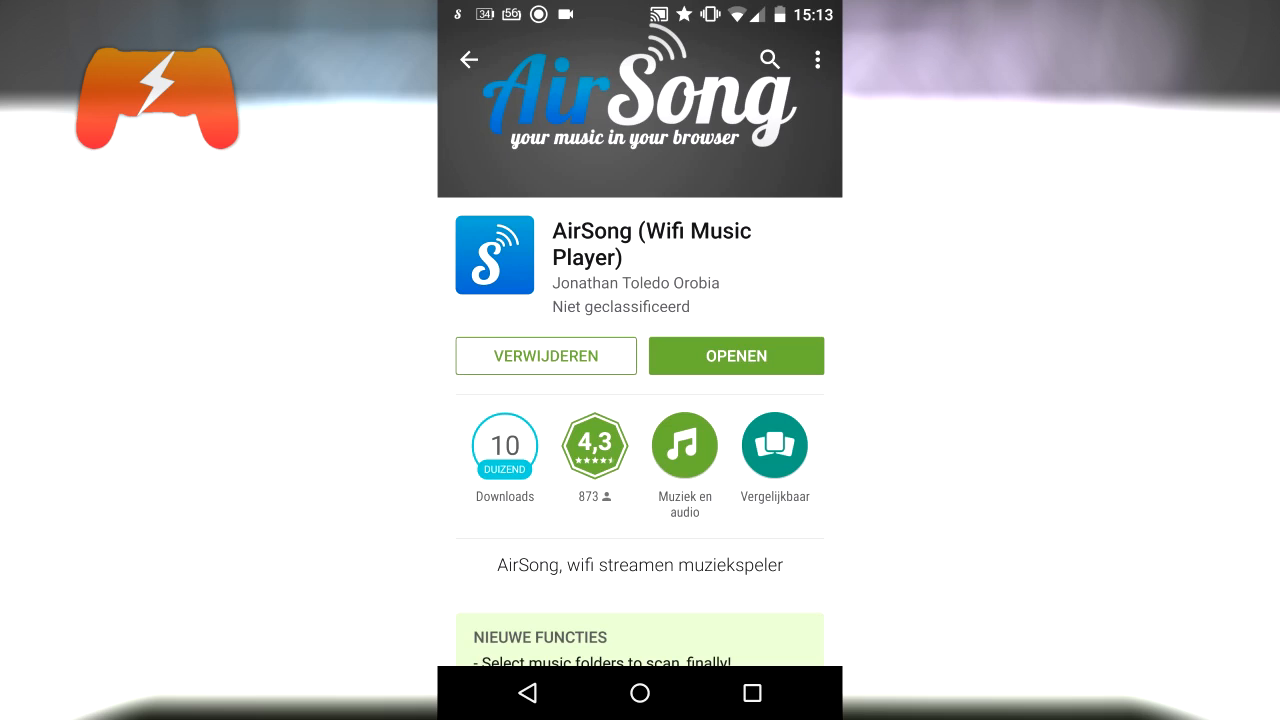
Launch the installed AirSong app so its library streams to the PC browser
left_click(736, 356)
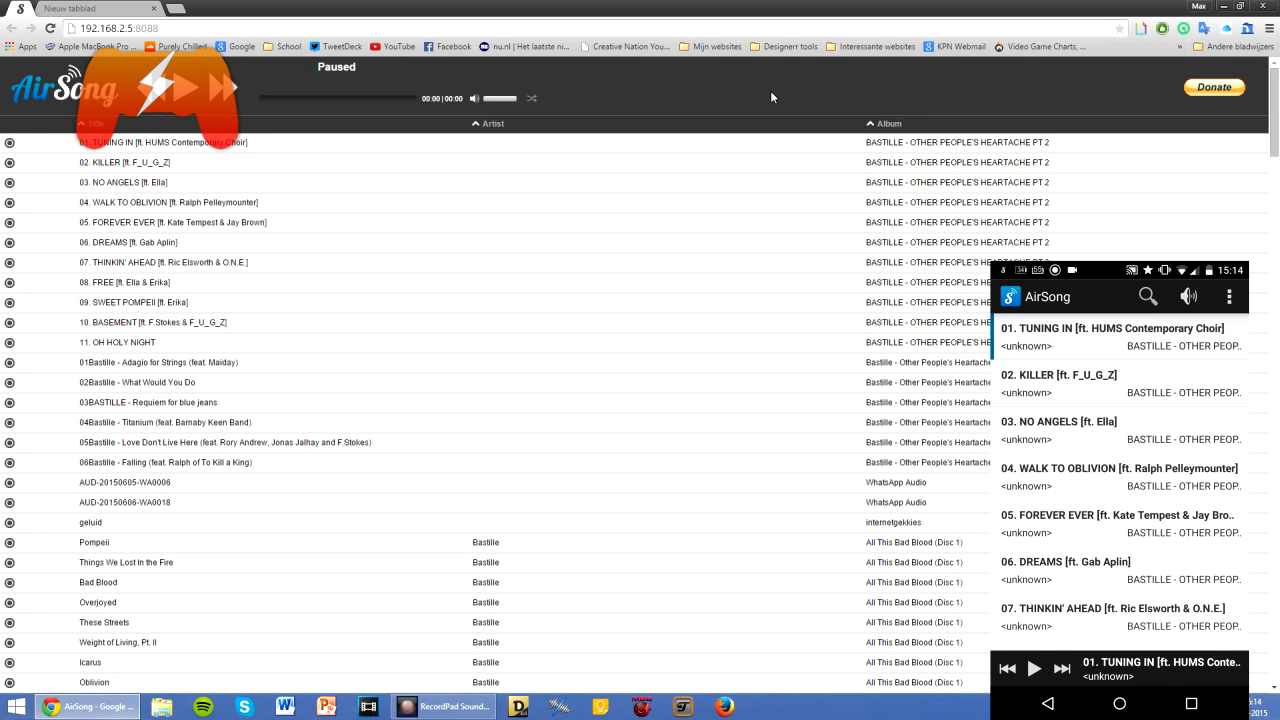
Play track 02. KILLER from the browser list and show the phone's volume control
double_click(124, 162)
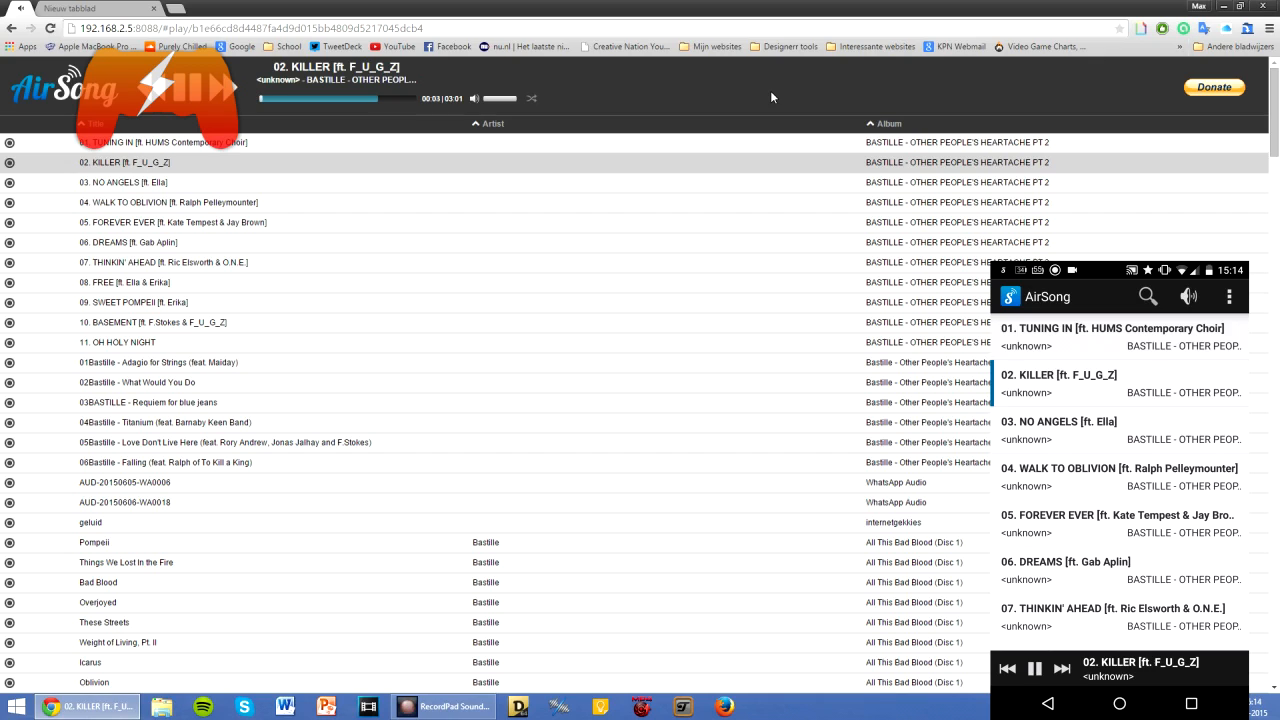
left_click(1188, 296)
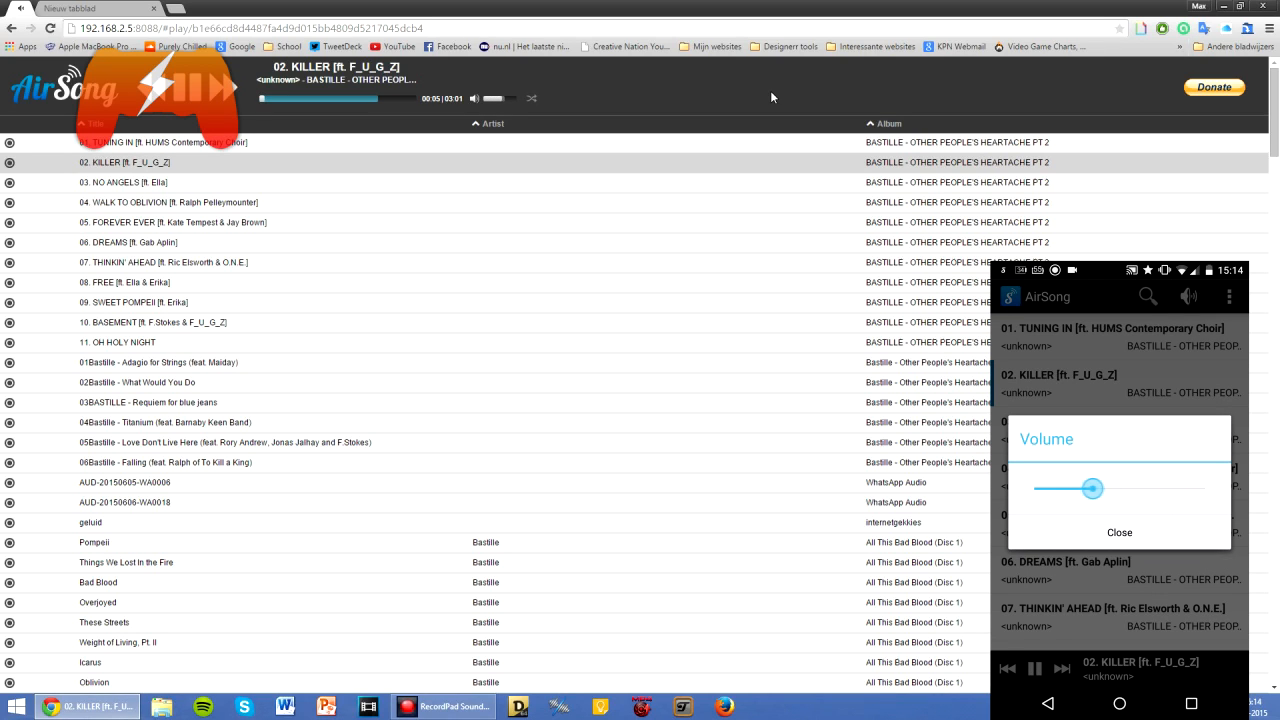
Raise the playback volume to maximum and dismiss the volume control
left_click_drag(1092, 488, 1196, 488)
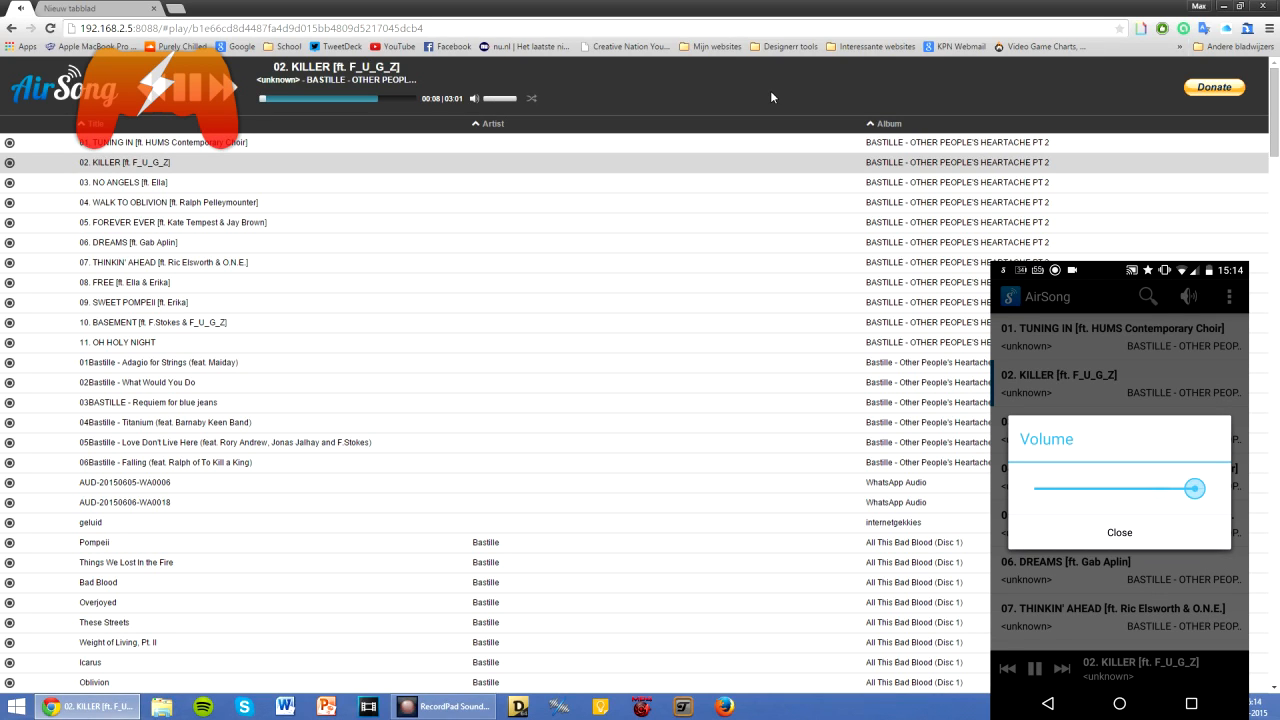
left_click(1120, 532)
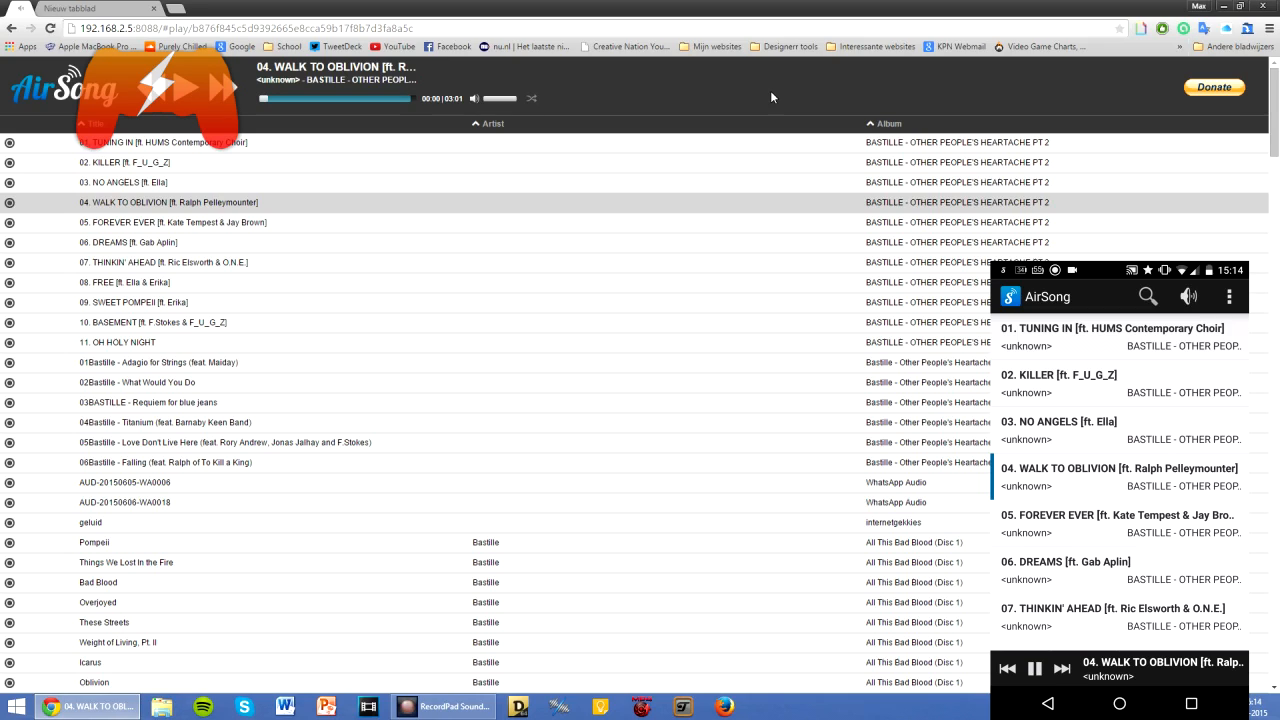
left_click(1036, 668)
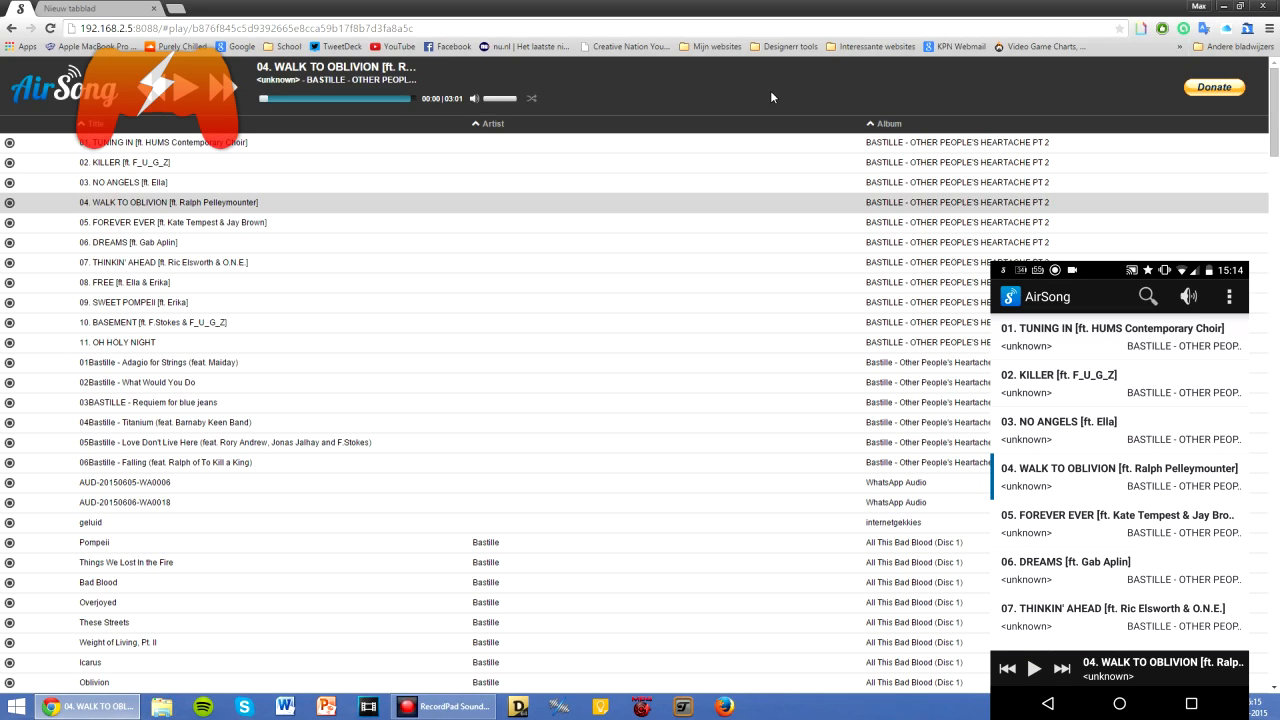
mouse_move(512, 652)
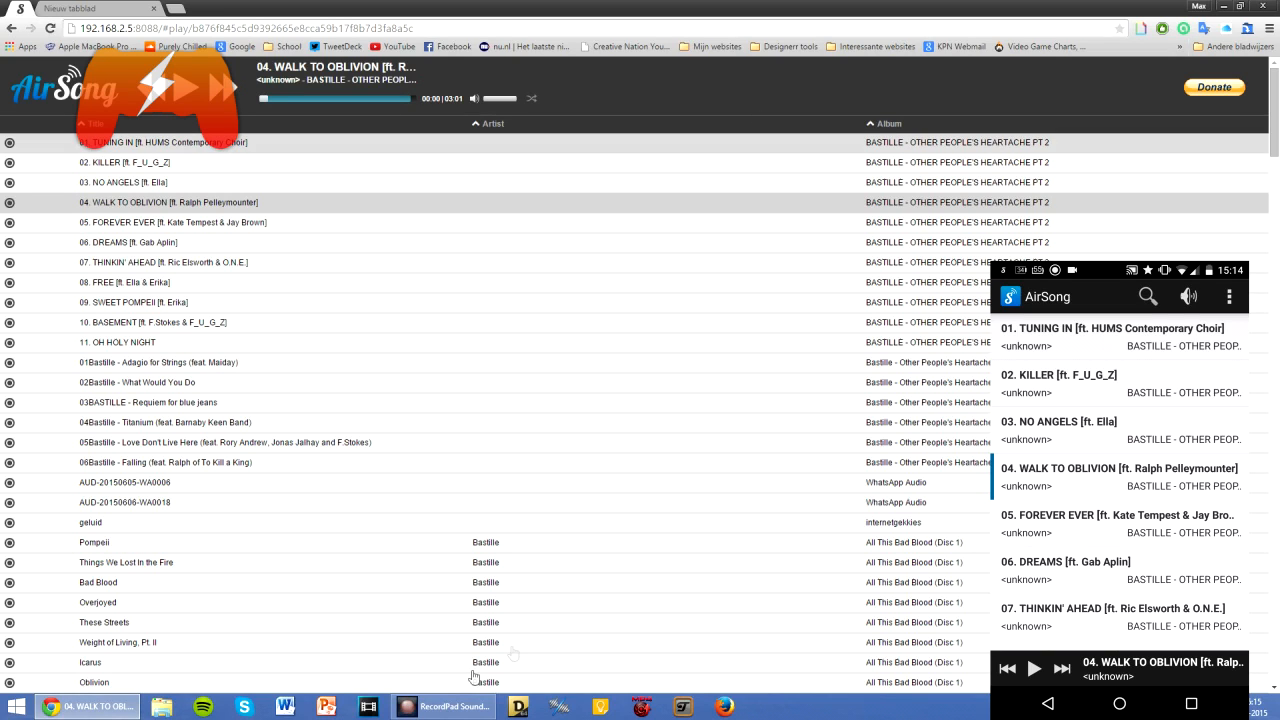